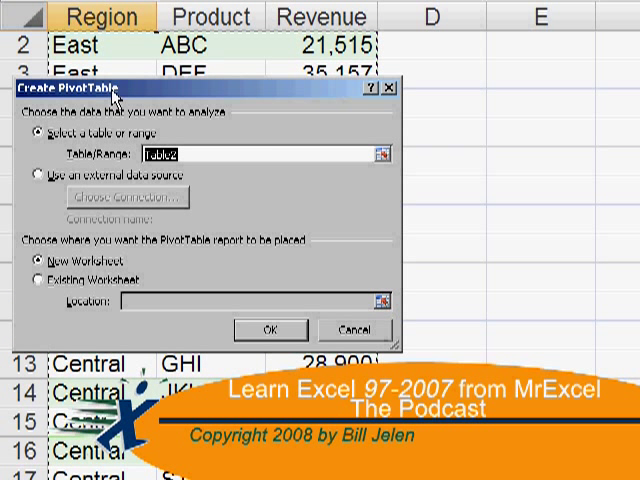
# Run Sub AddPics so captions in D2:D7 each gain a picture comment, then return to Excel
pyautogui.click(270, 328)
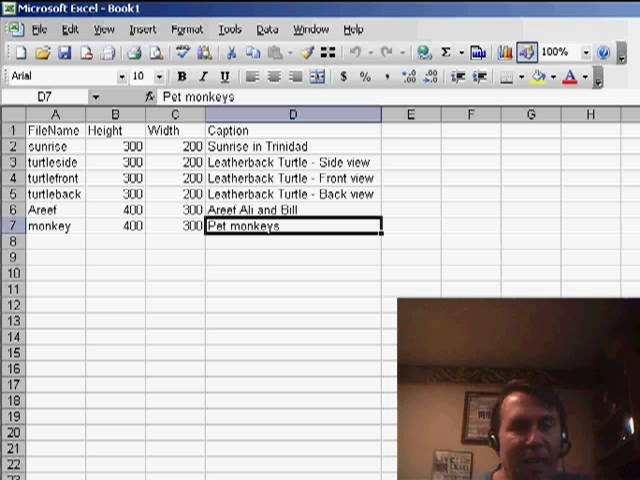
pyautogui.click(50, 226)
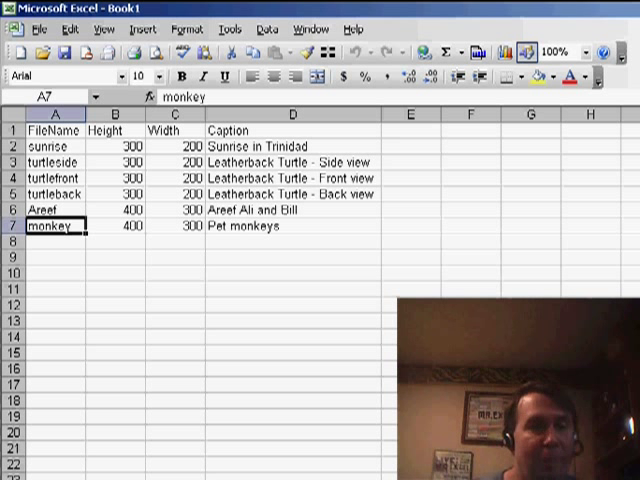
pyautogui.click(118, 224)
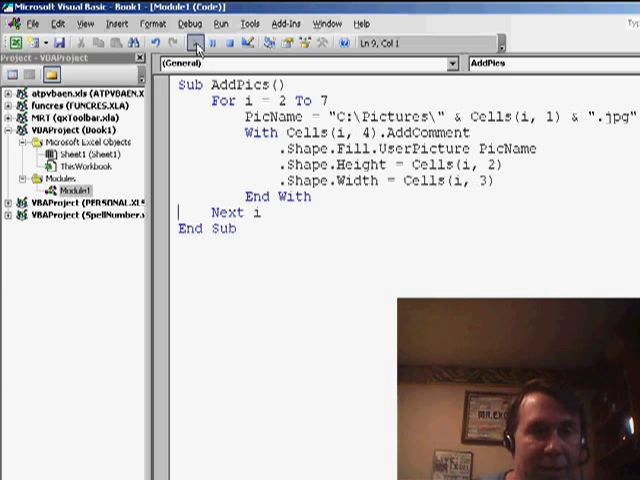
pyautogui.moveTo(198, 48)
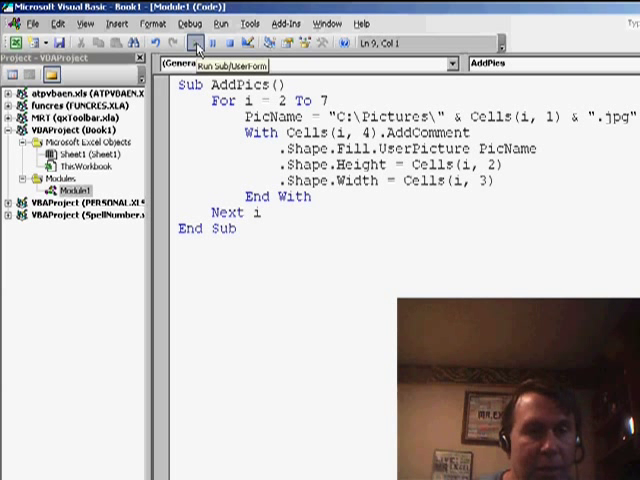
pyautogui.click(196, 48)
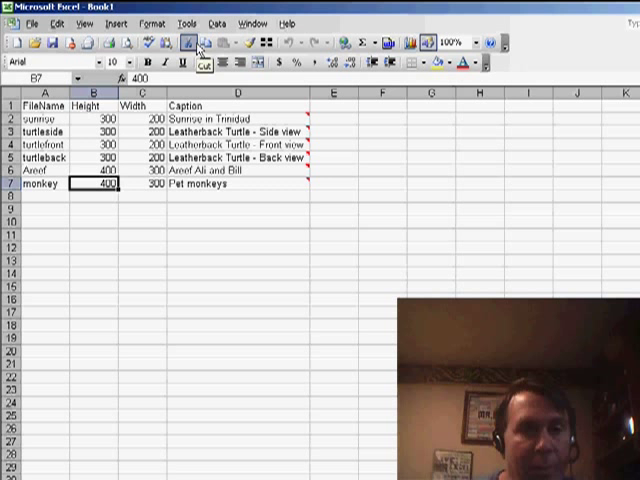